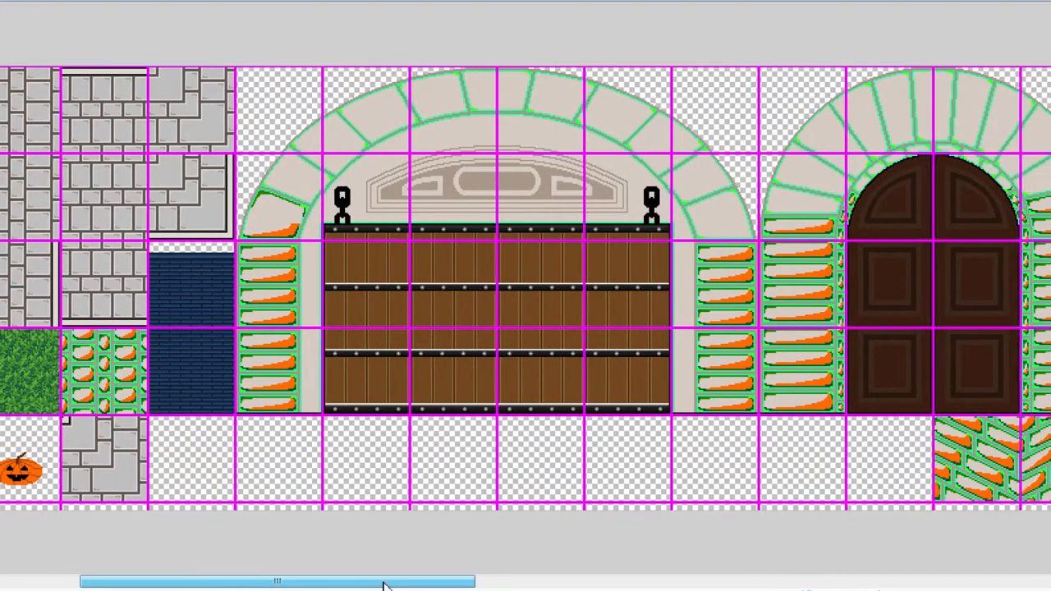
- Browse the grey castle wall, gate and tower tile PNGs in large icons
left_click_drag(279, 582, 447, 581)
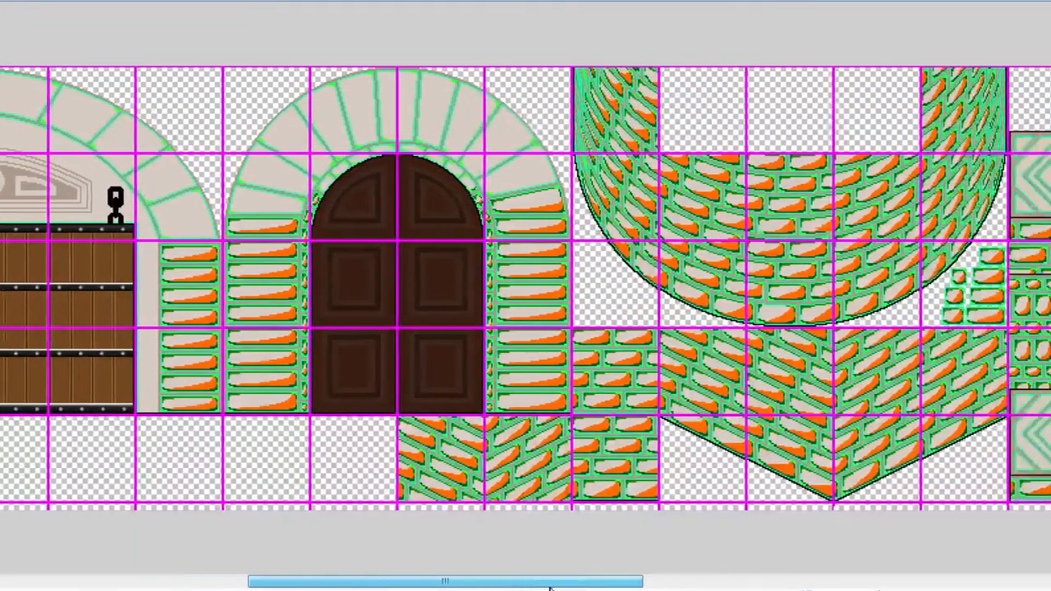
scroll("right", 3)
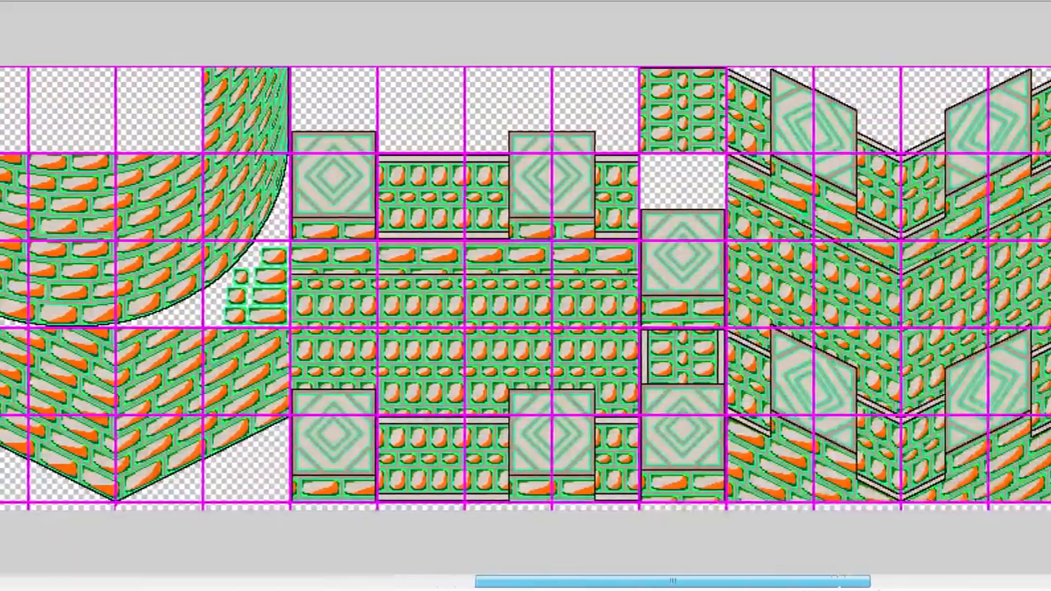
scroll("left", 3)
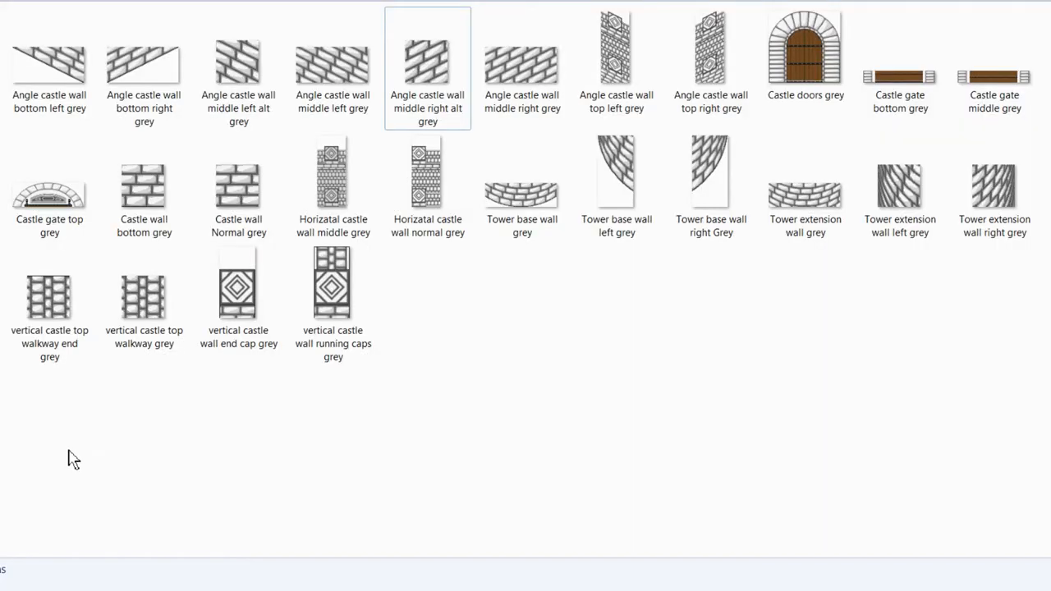
left_click(49, 62)
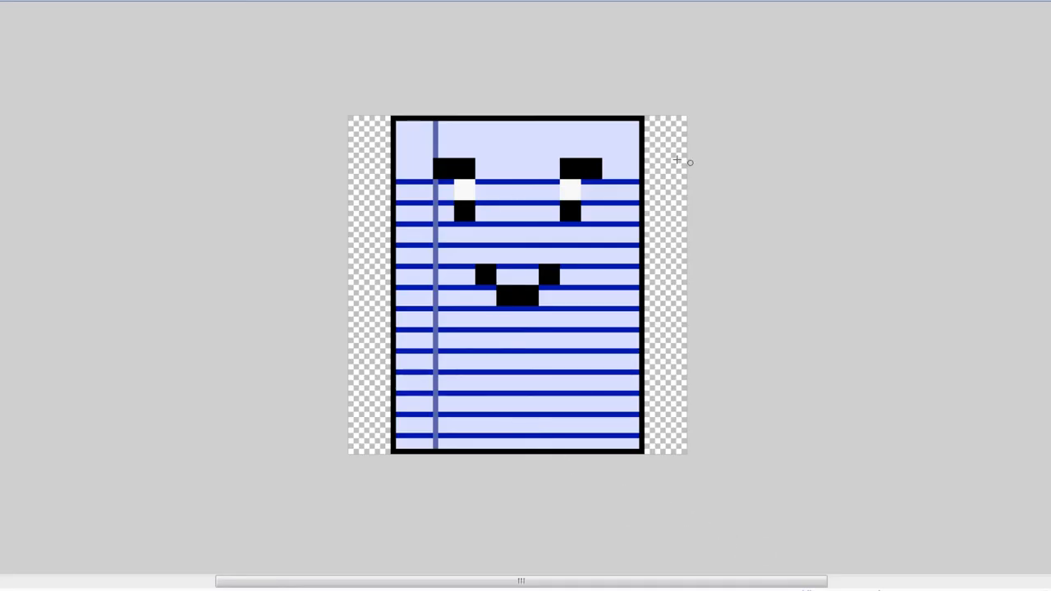
mouse_move(814, 316)
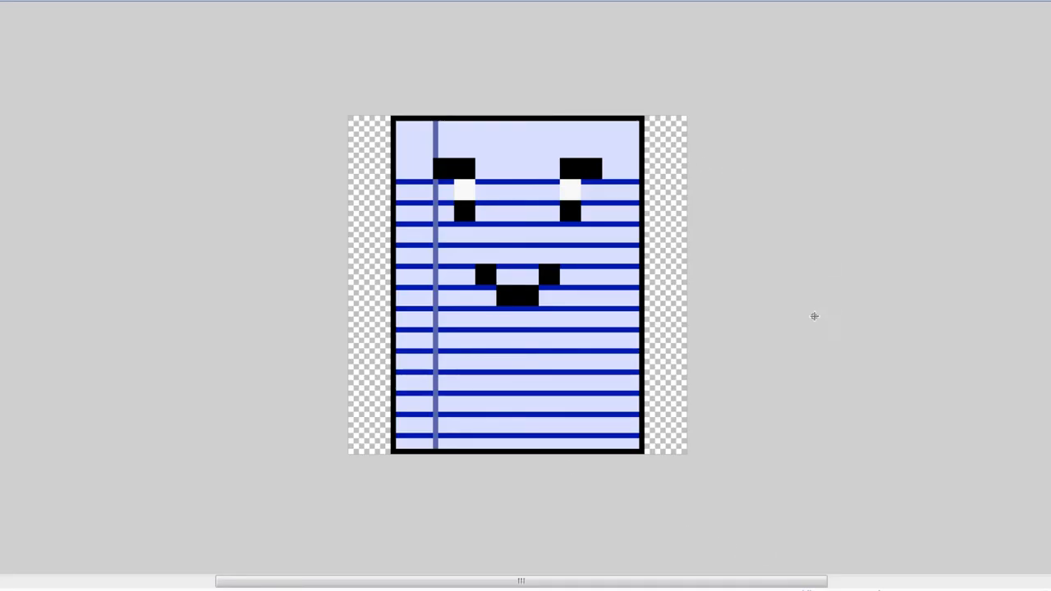
mouse_move(507, 312)
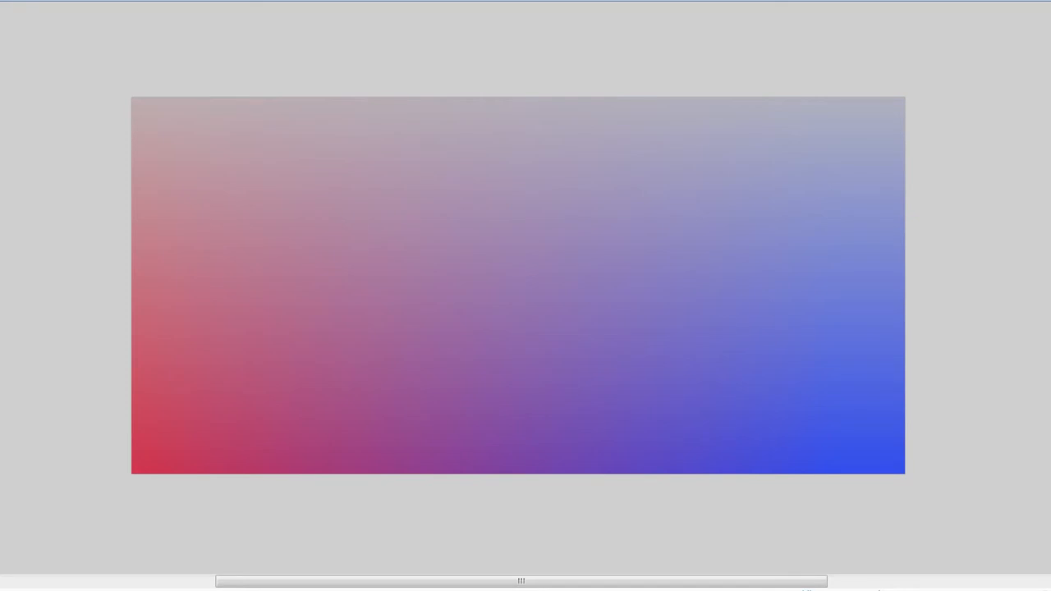
mouse_move(983, 319)
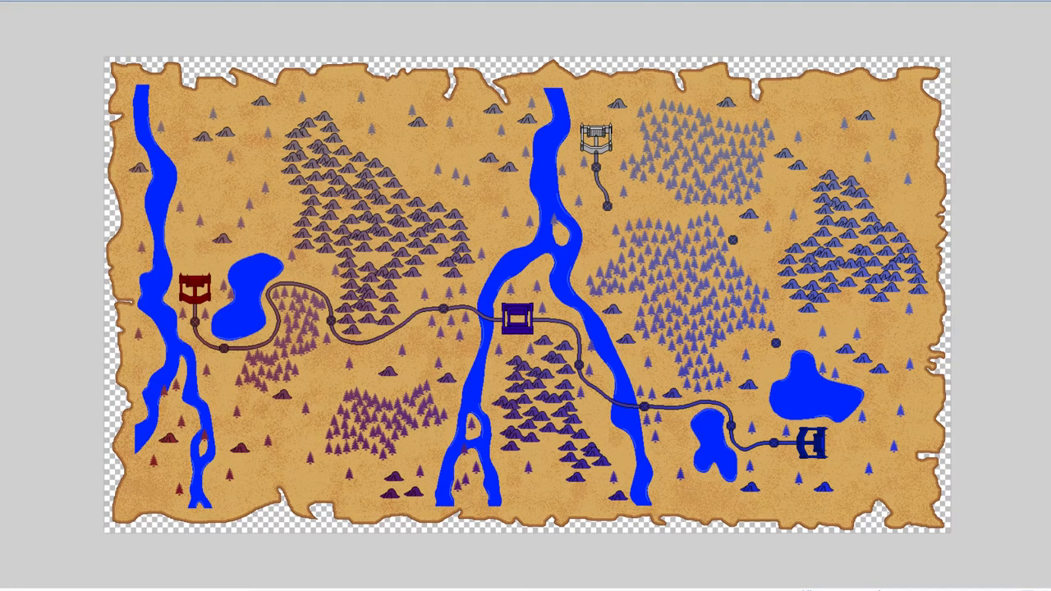
mouse_move(410, 361)
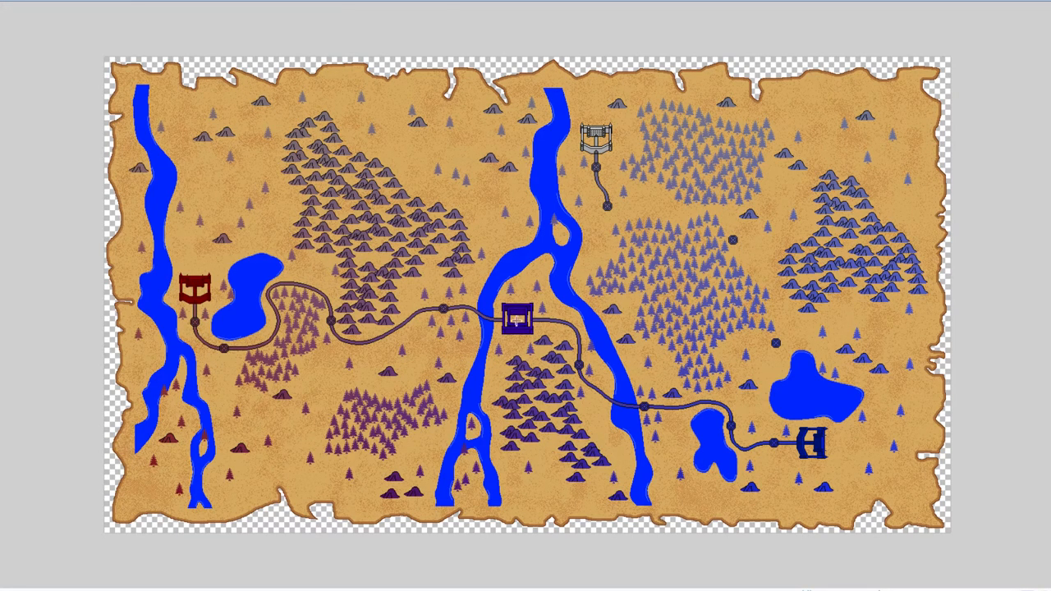
mouse_move(669, 212)
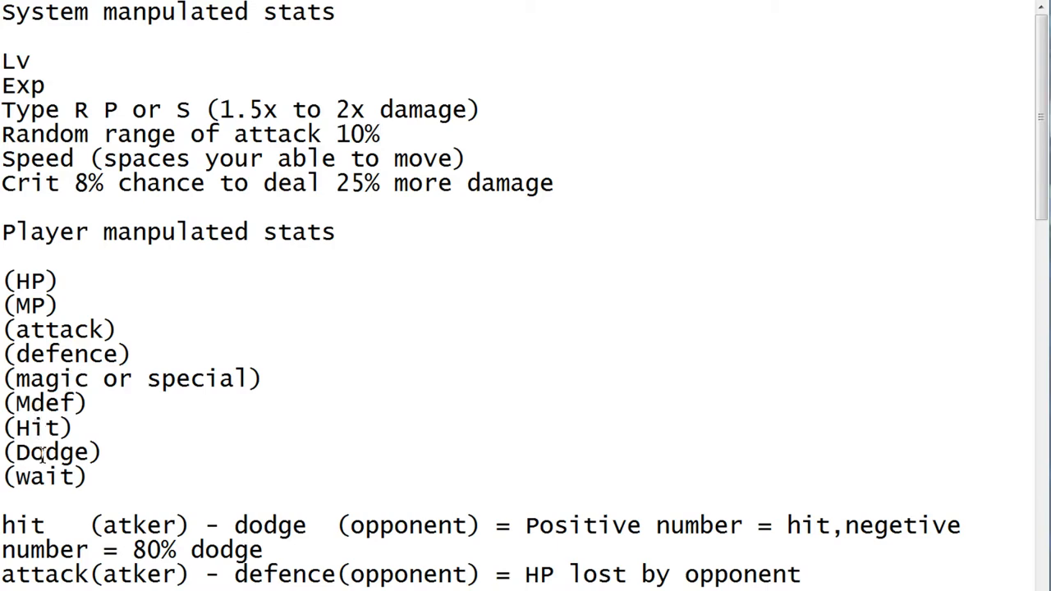
- Highlight the Paper specials Spit wad and Blanket of paper in the notes
scroll("down", 3)
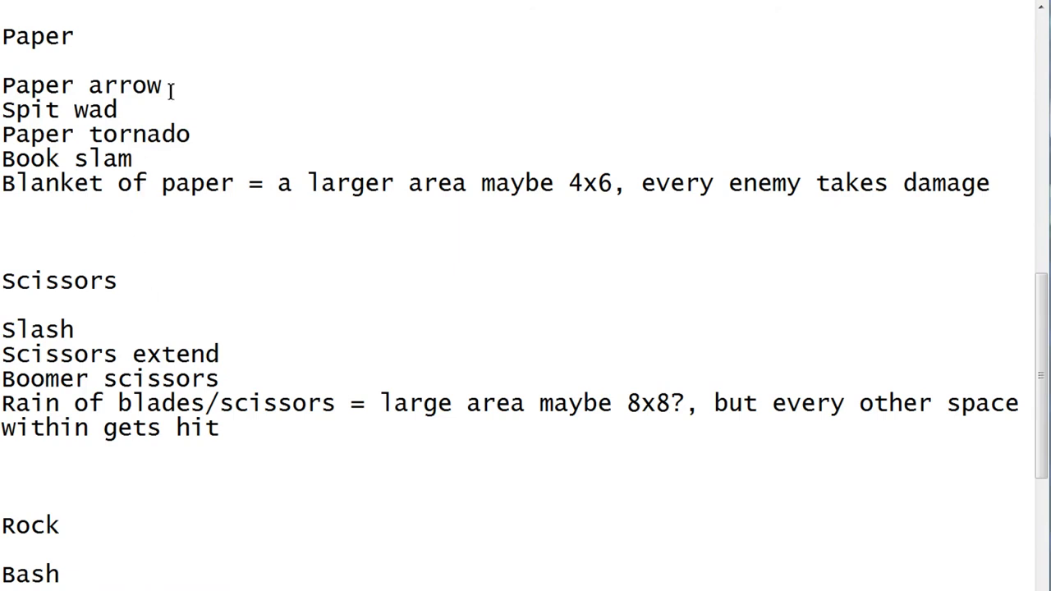
double_click(59, 110)
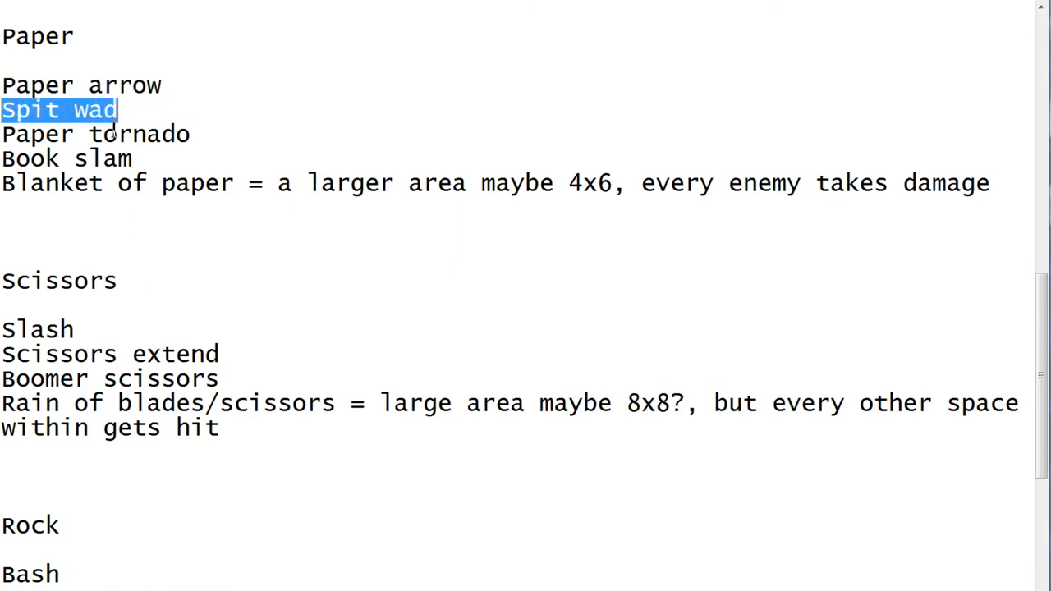
left_click(138, 158)
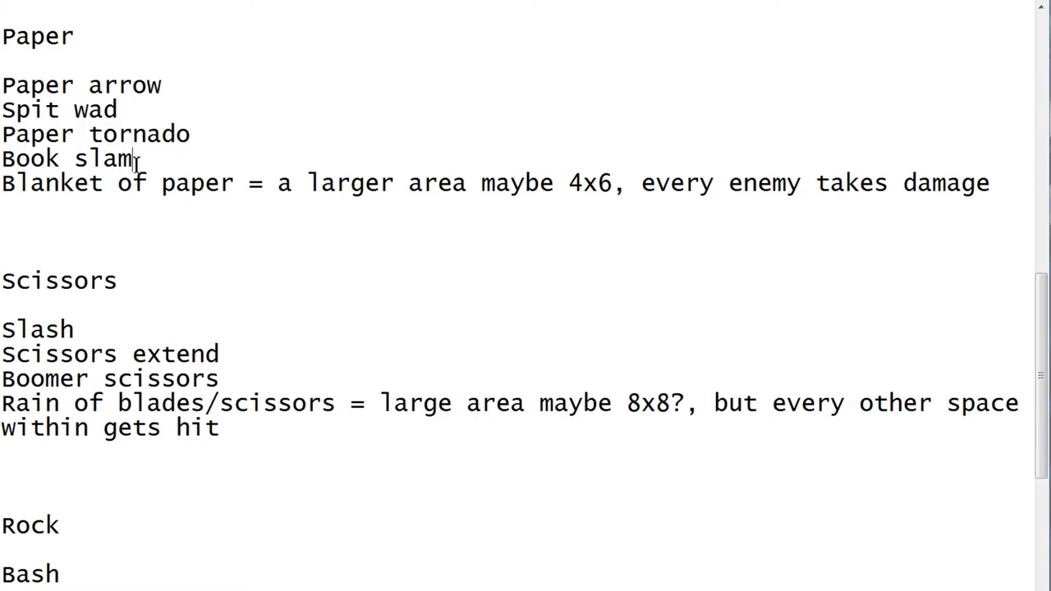
left_click_drag(232, 182, 12, 182)
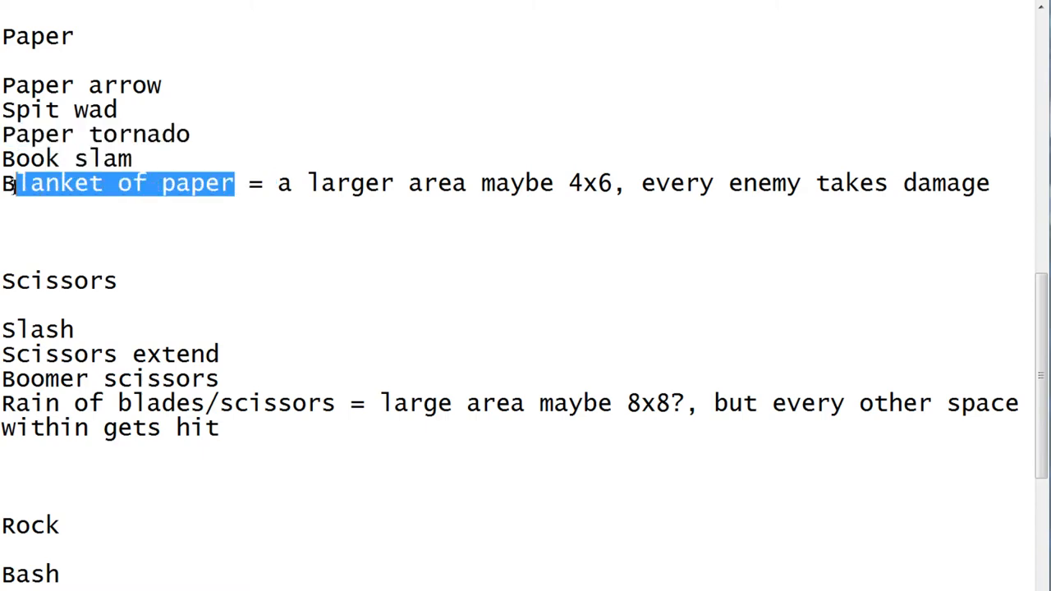
- Highlight the Scissors Rain of blades and Rock Sling slot abilities
scroll("down", 3)
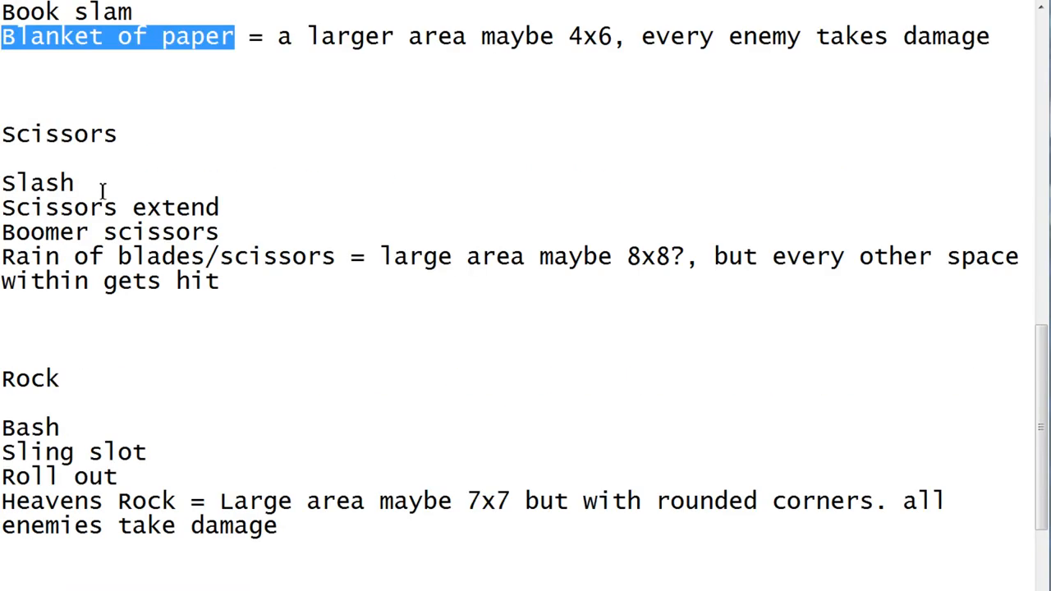
double_click(184, 207)
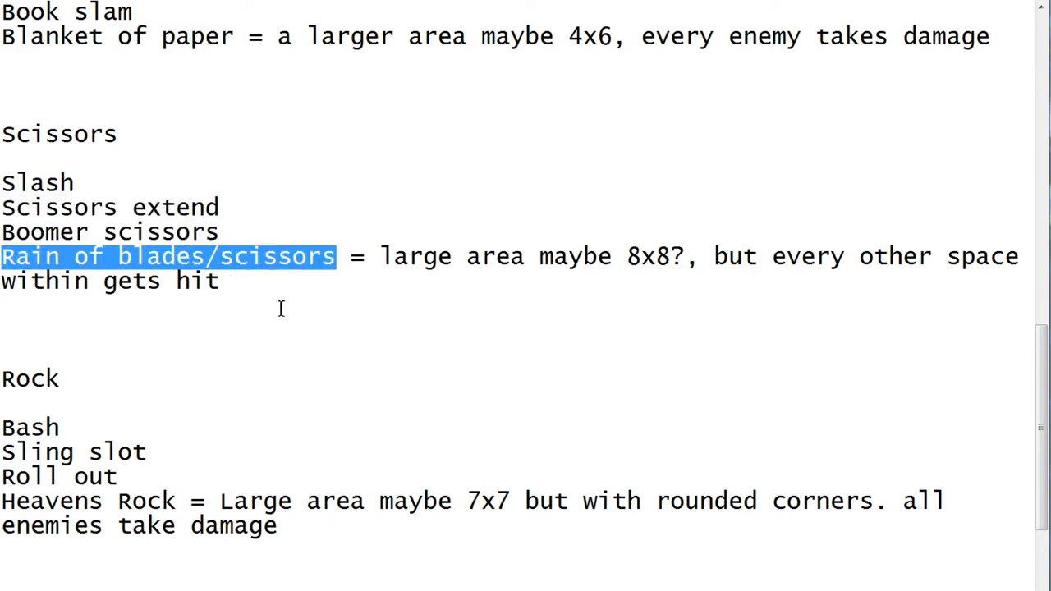
scroll("down", 3)
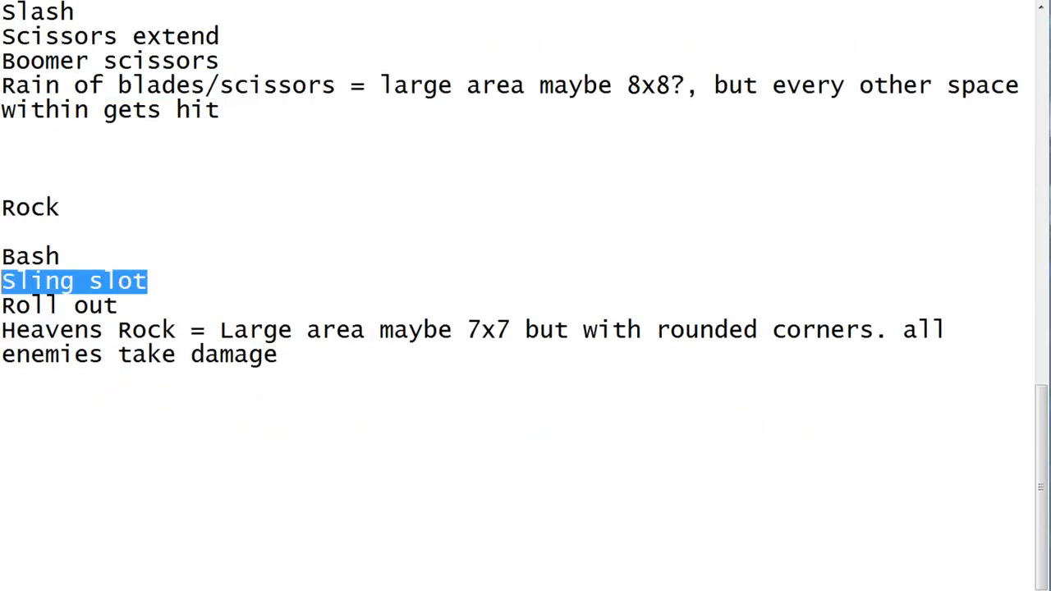
double_click(57, 305)
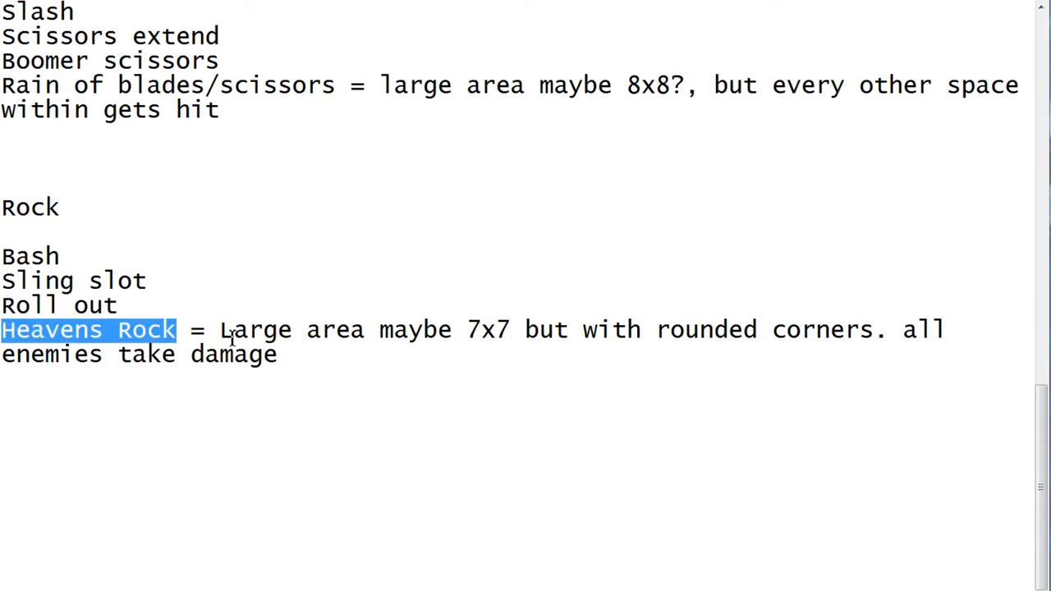
left_click(215, 329)
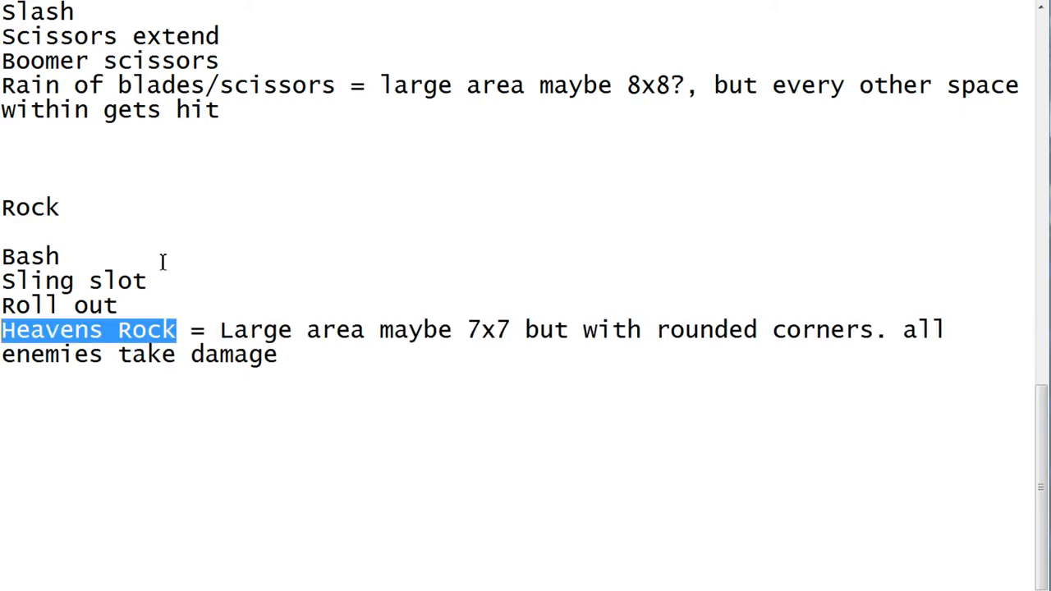
scroll("up", 3)
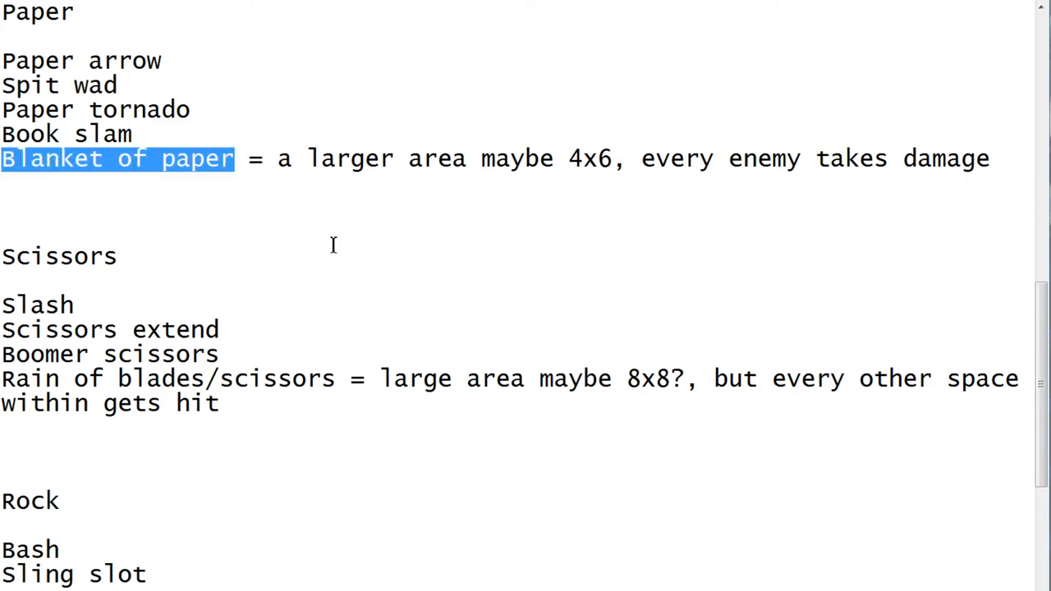
scroll("down", 3)
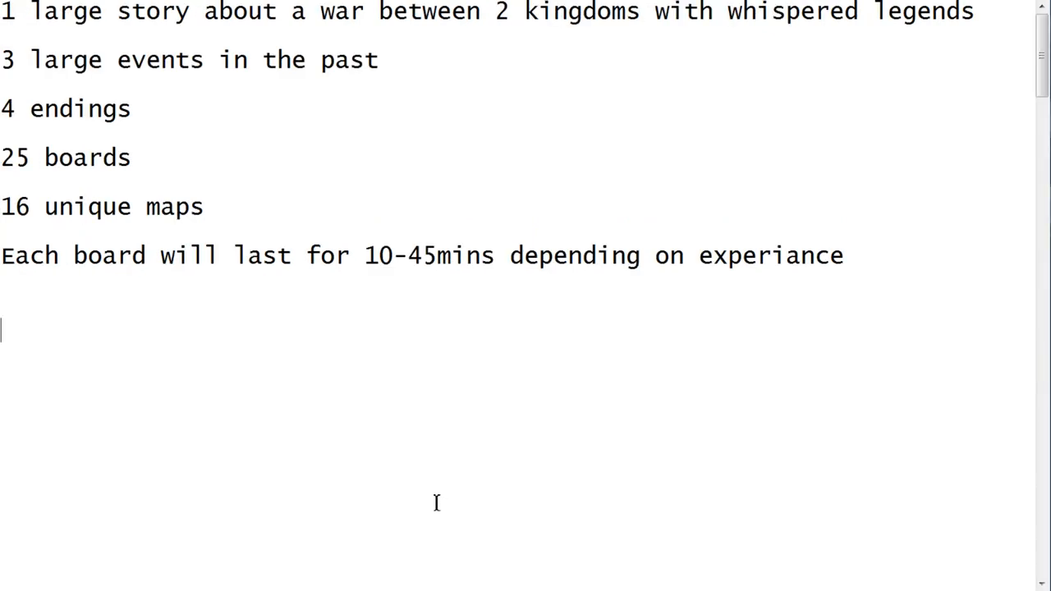
mouse_move(286, 11)
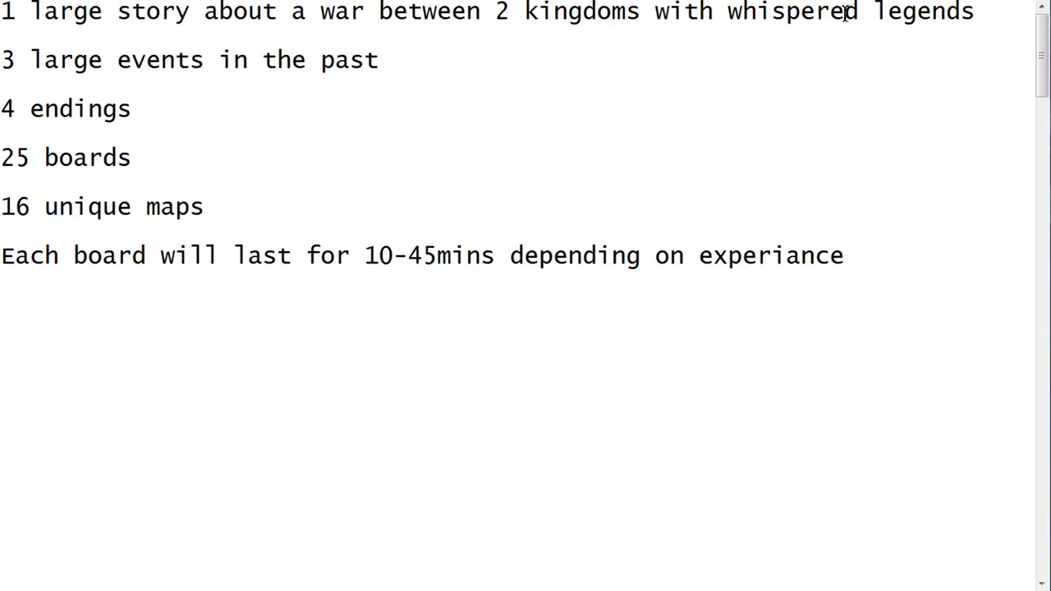
mouse_move(975, 15)
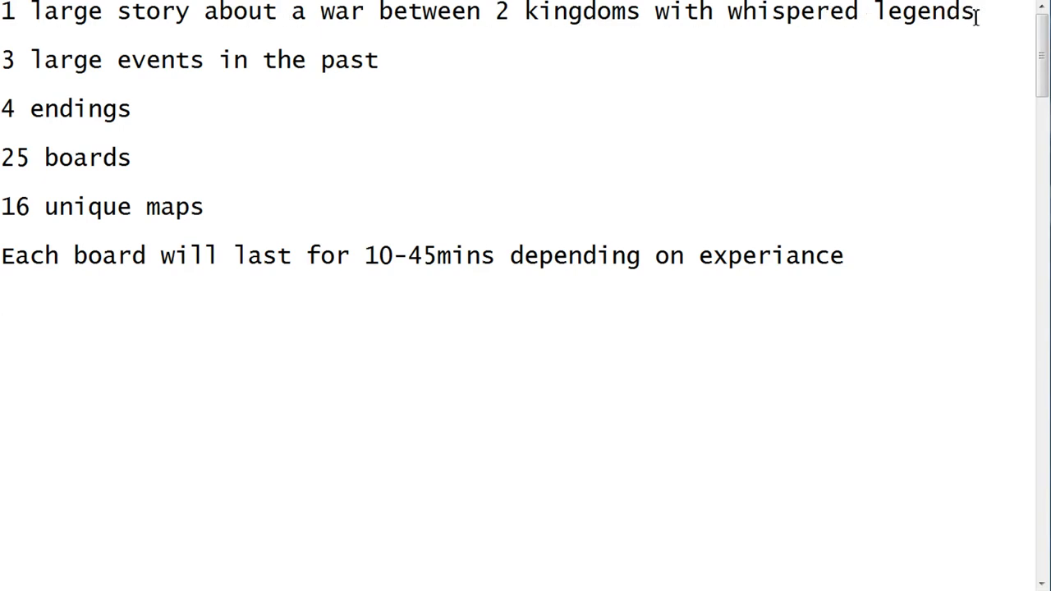
left_click(392, 76)
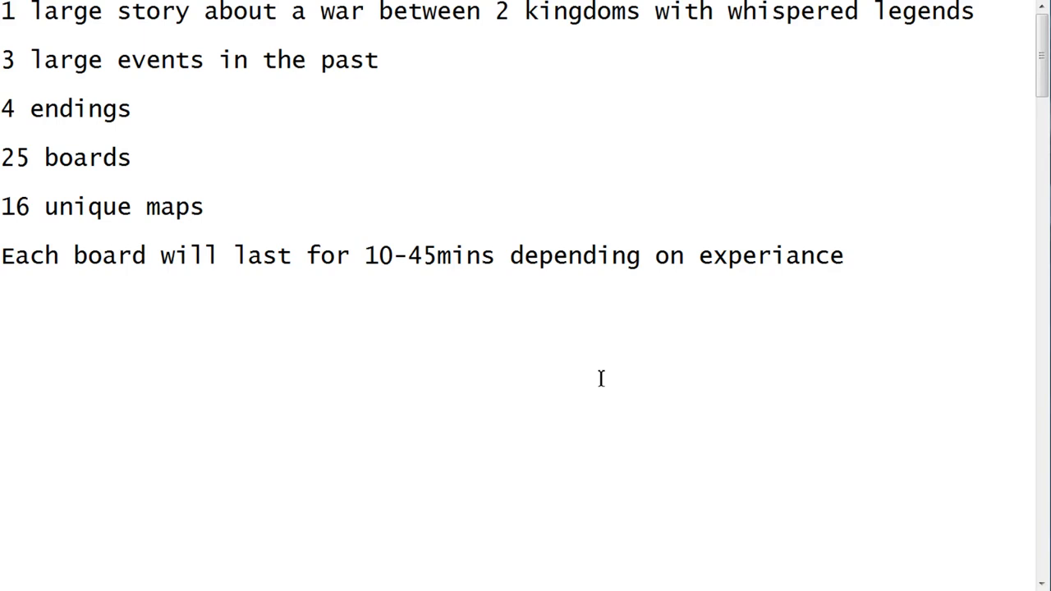
left_click(4, 377)
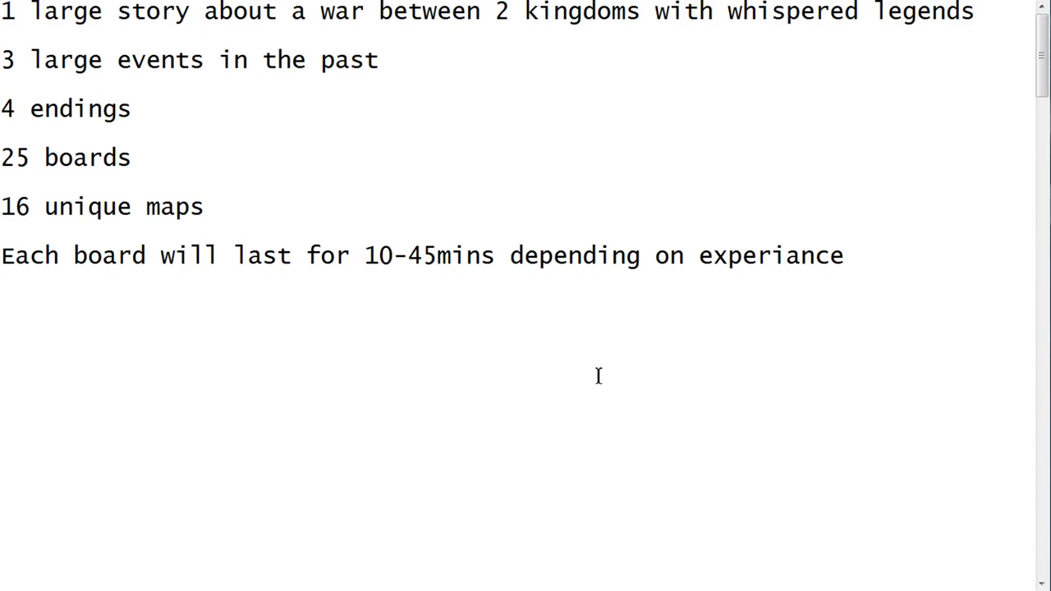
left_click(4, 376)
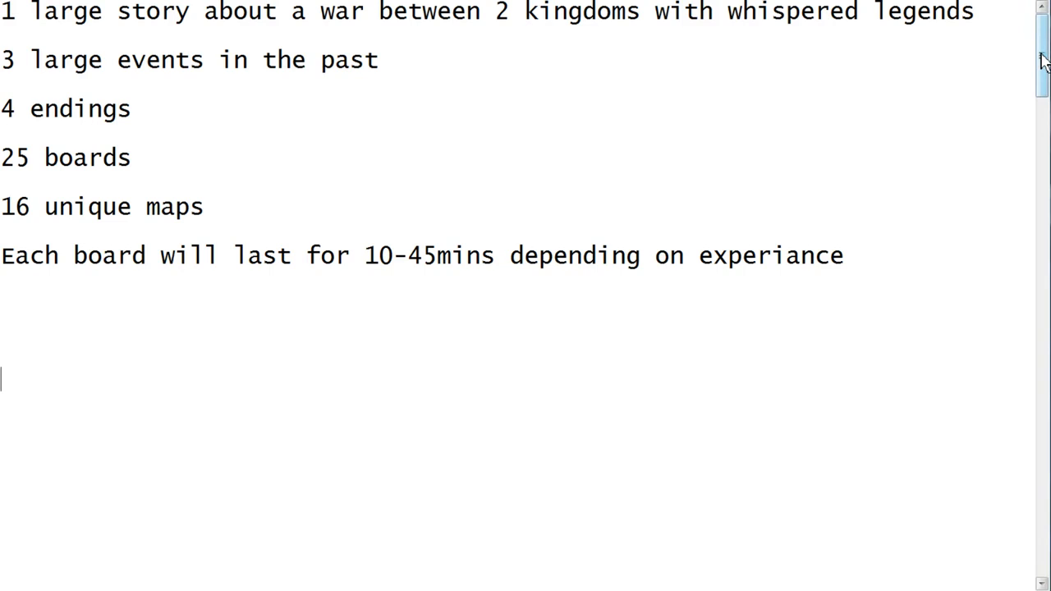
mouse_move(1041, 138)
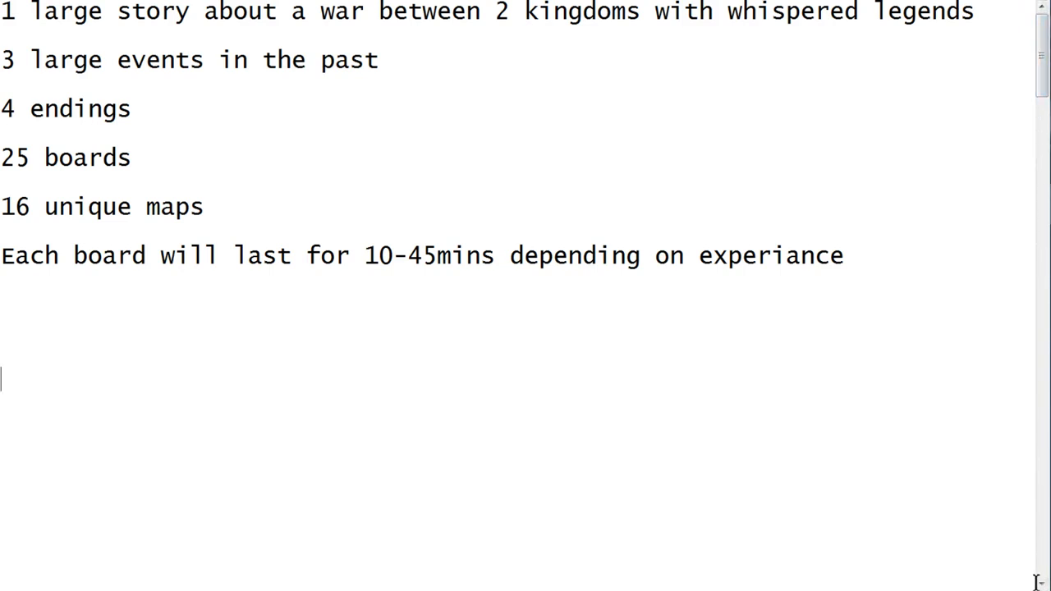
mouse_move(774, 495)
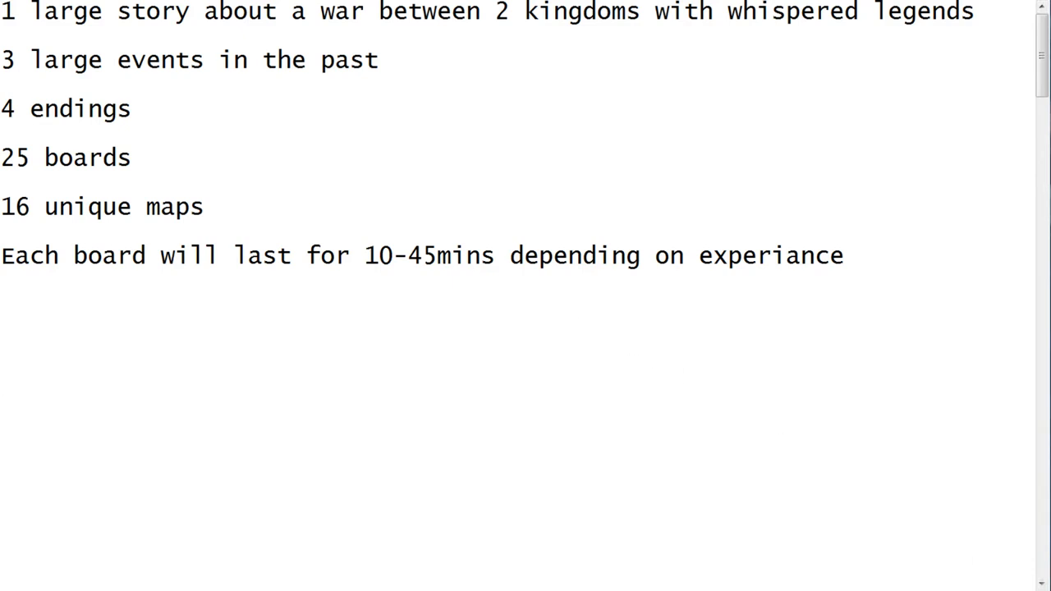
left_click(3, 378)
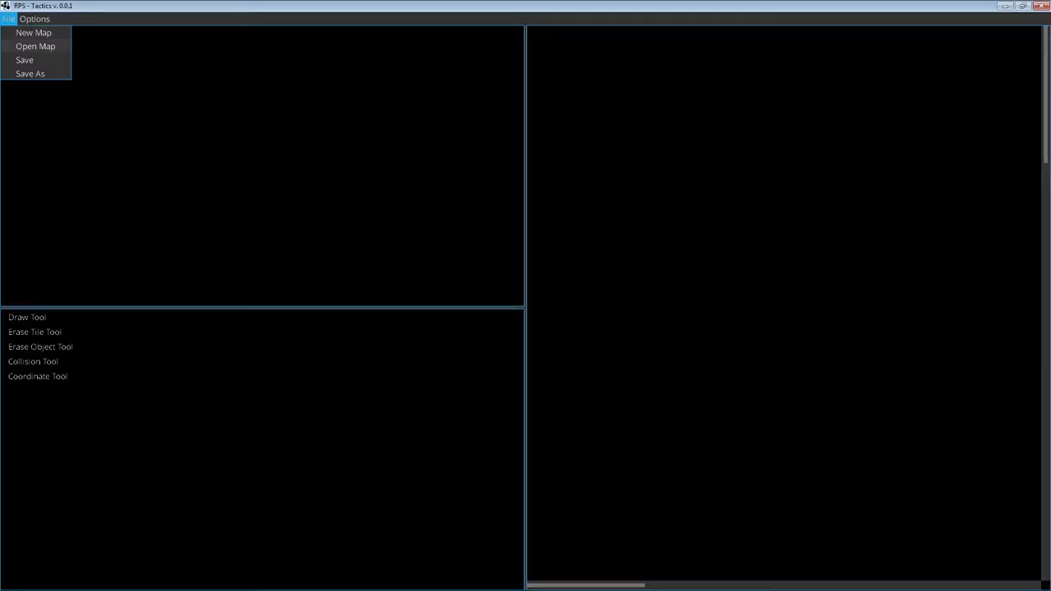
- Load gray castle.map and pick the Paper enemy under Objects > Enemies
left_click(36, 45)
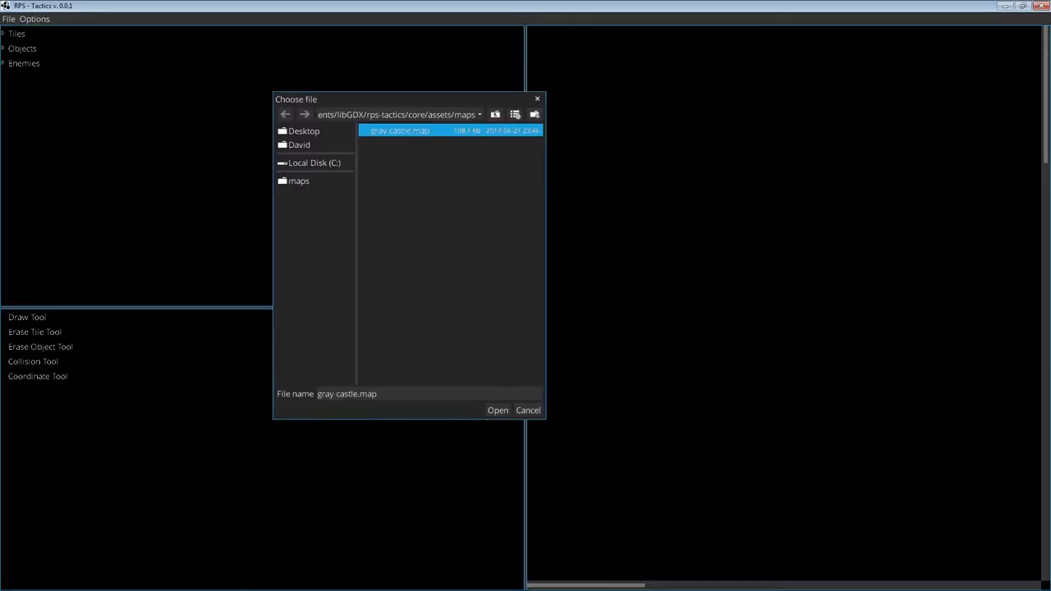
left_click(498, 410)
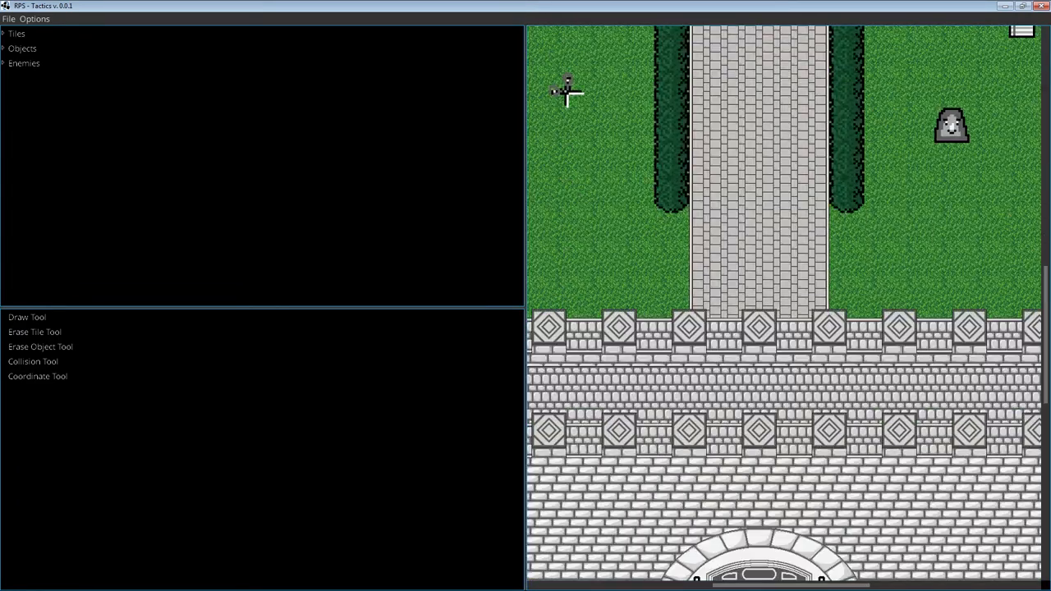
left_click(16, 34)
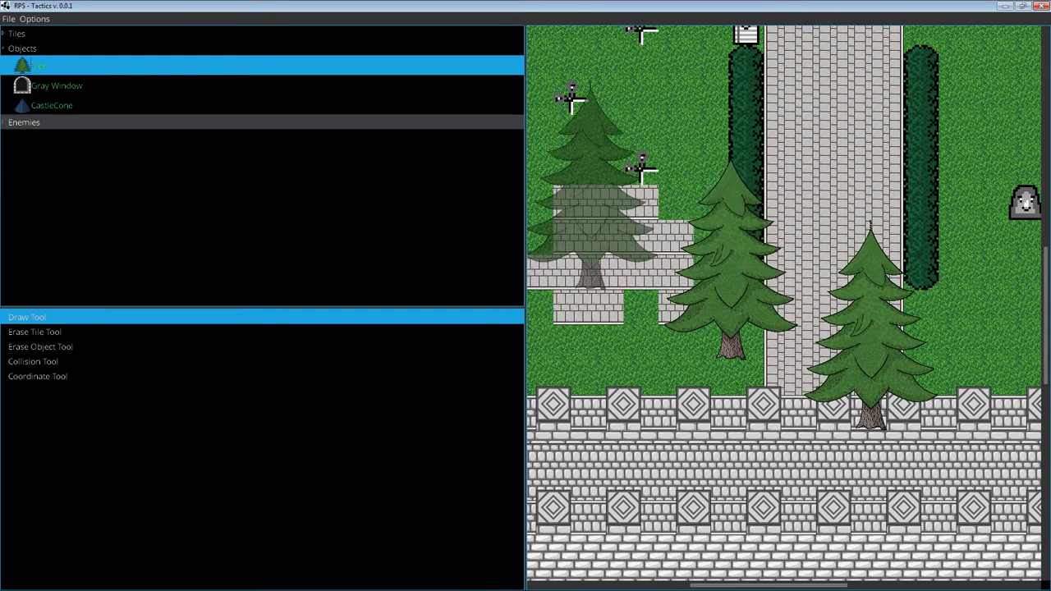
left_click(24, 121)
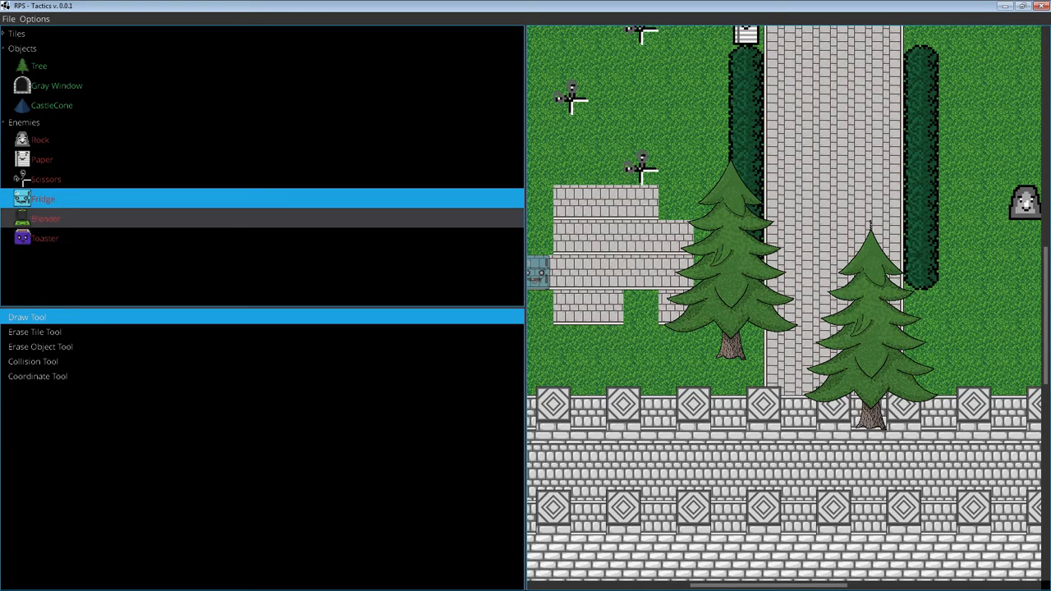
left_click(42, 159)
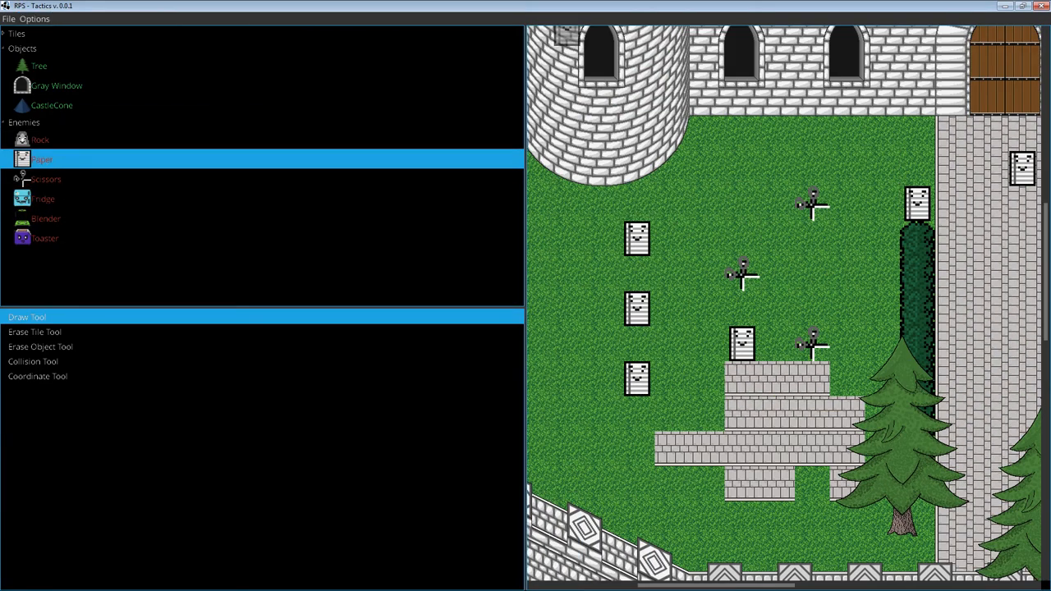
left_click(38, 376)
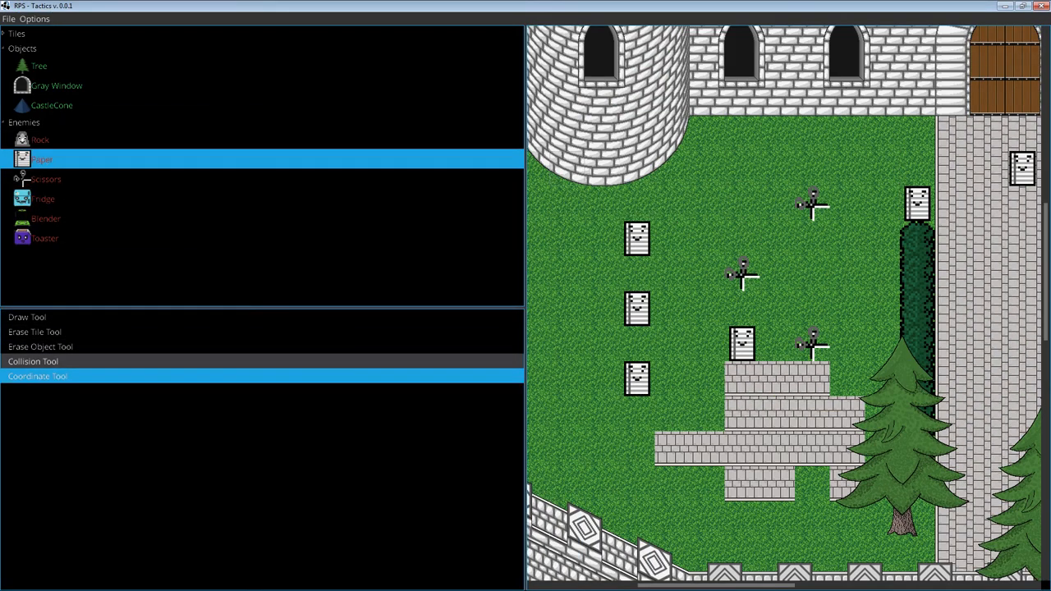
- Show collision areas as a teal overlay and enable Object and Enemy Outline
left_click(33, 361)
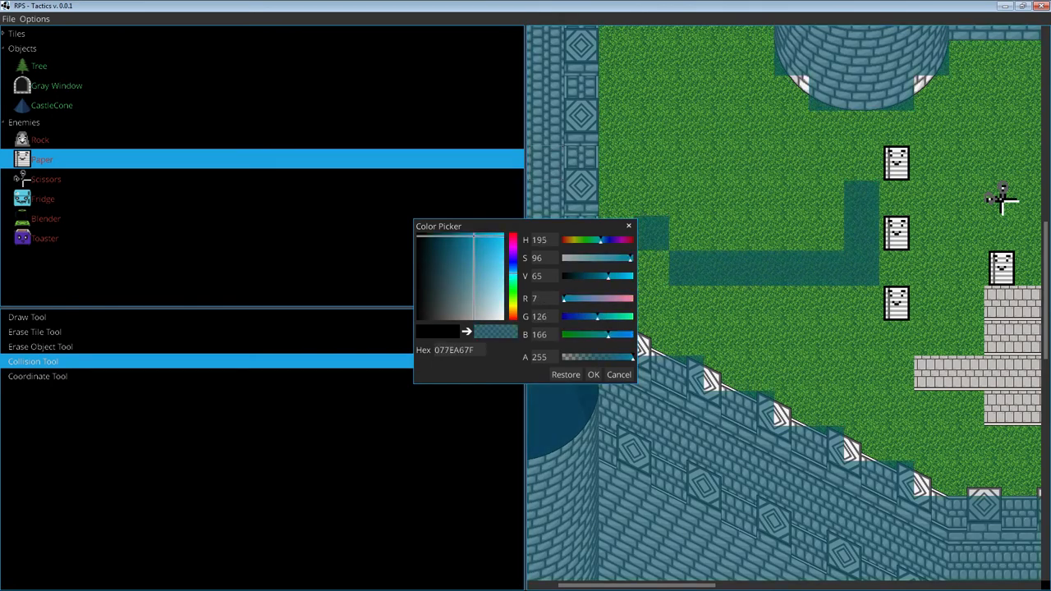
left_click(472, 234)
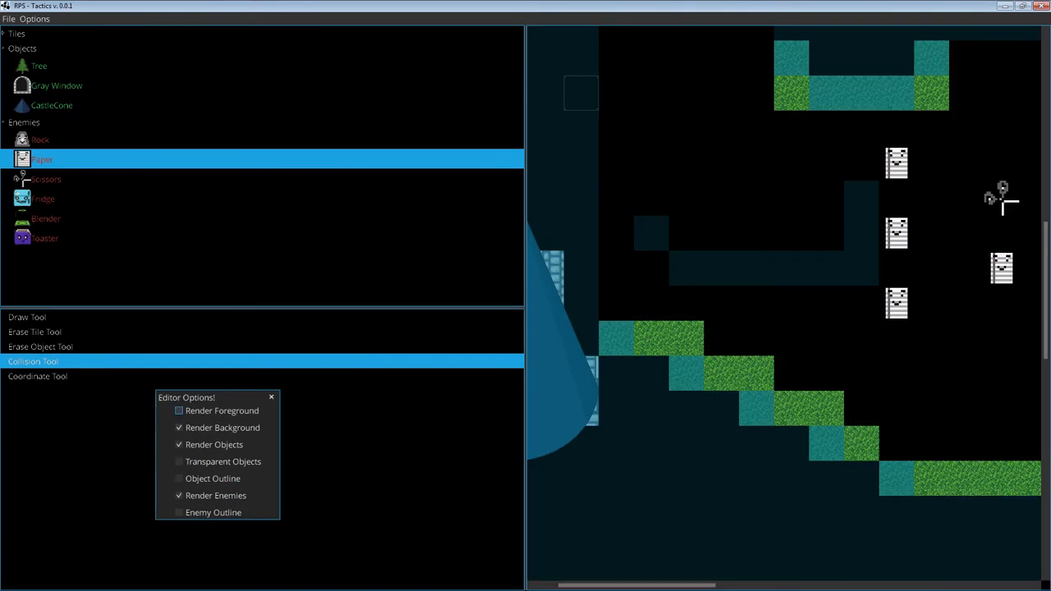
left_click(179, 411)
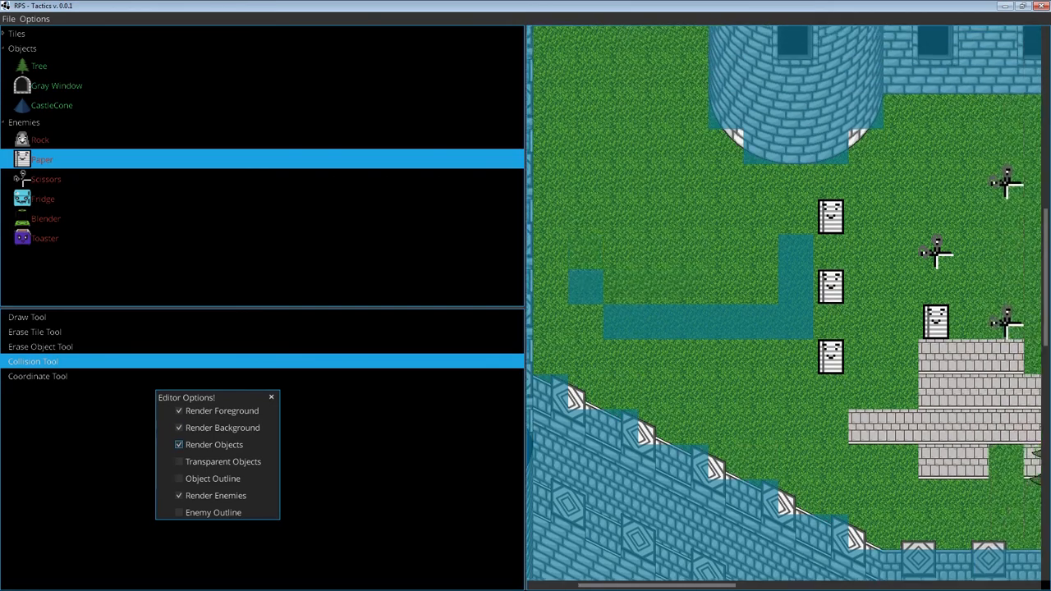
left_click(178, 479)
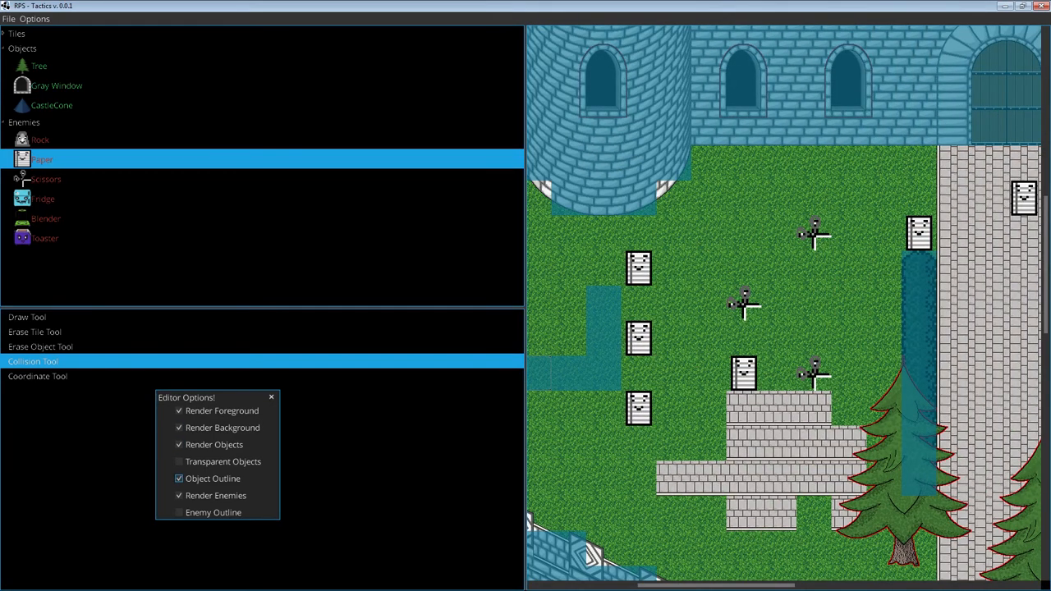
left_click(179, 513)
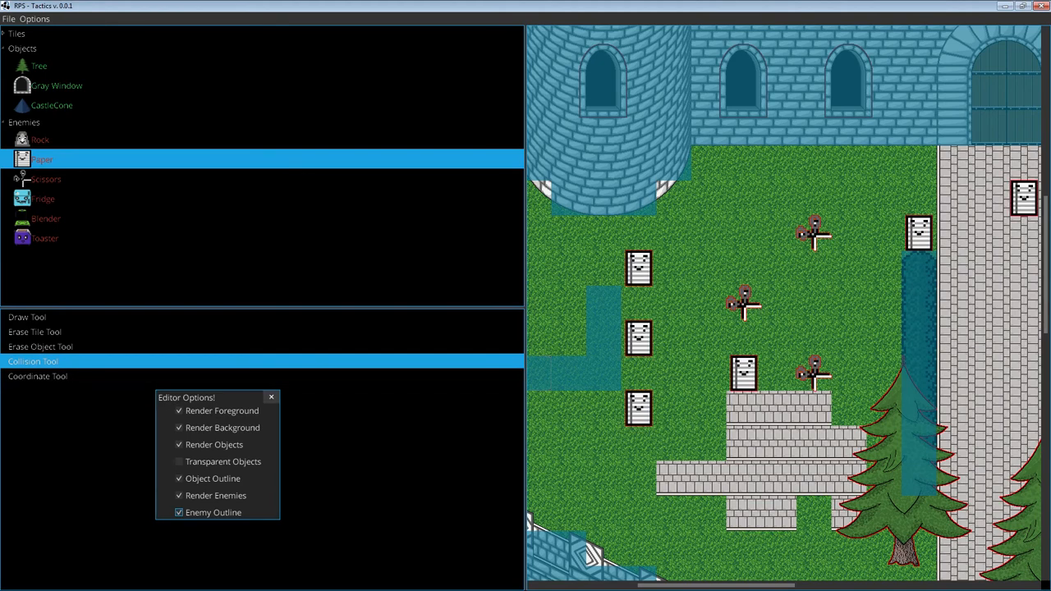
left_click(270, 398)
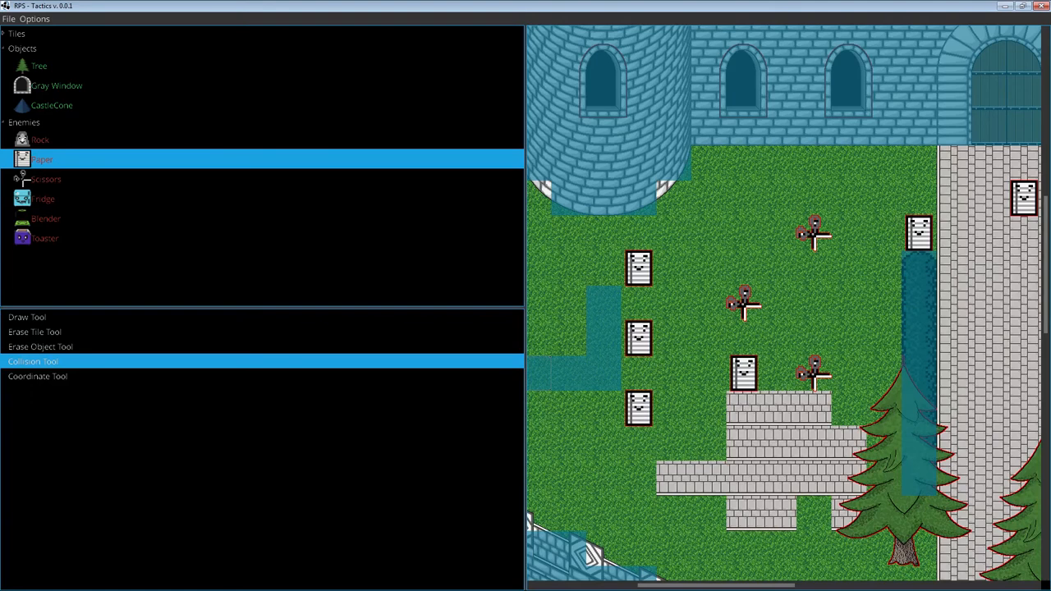
left_click(56, 85)
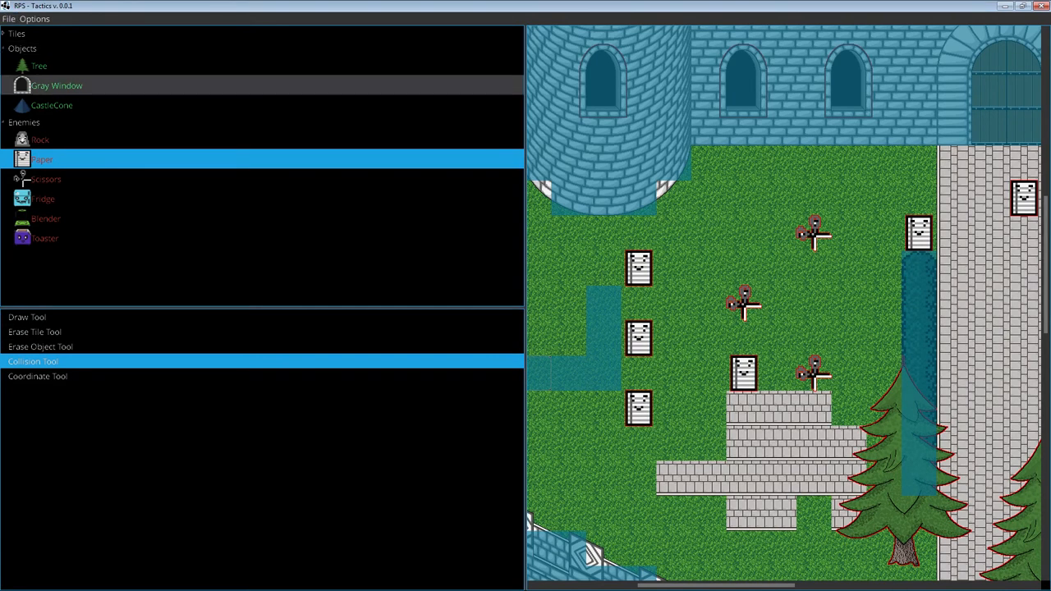
left_click(57, 84)
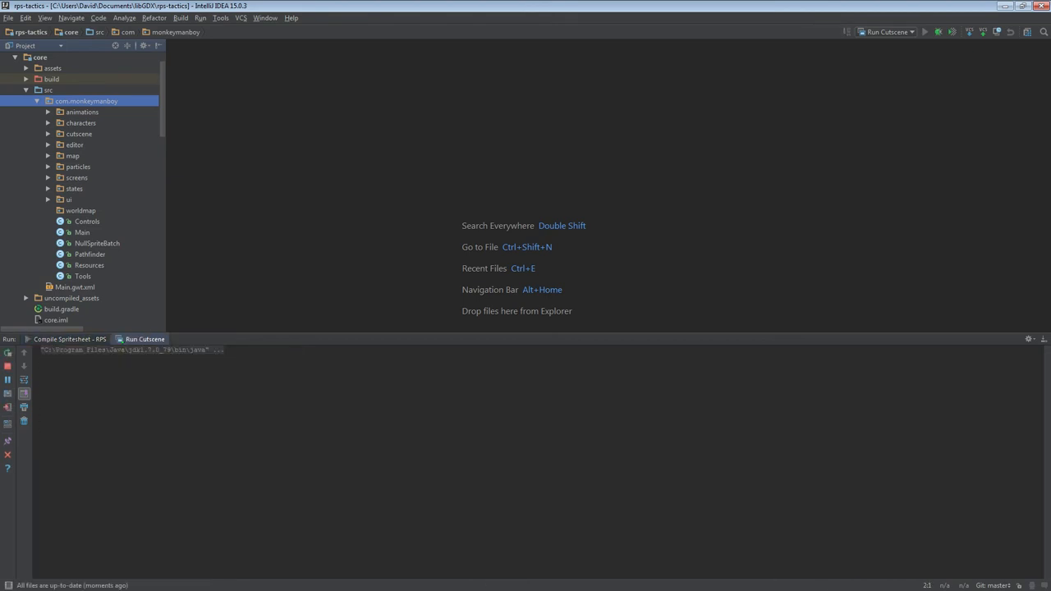
- Open the test.cutscene script in Notepad++ after the cutscene run
left_click(925, 32)
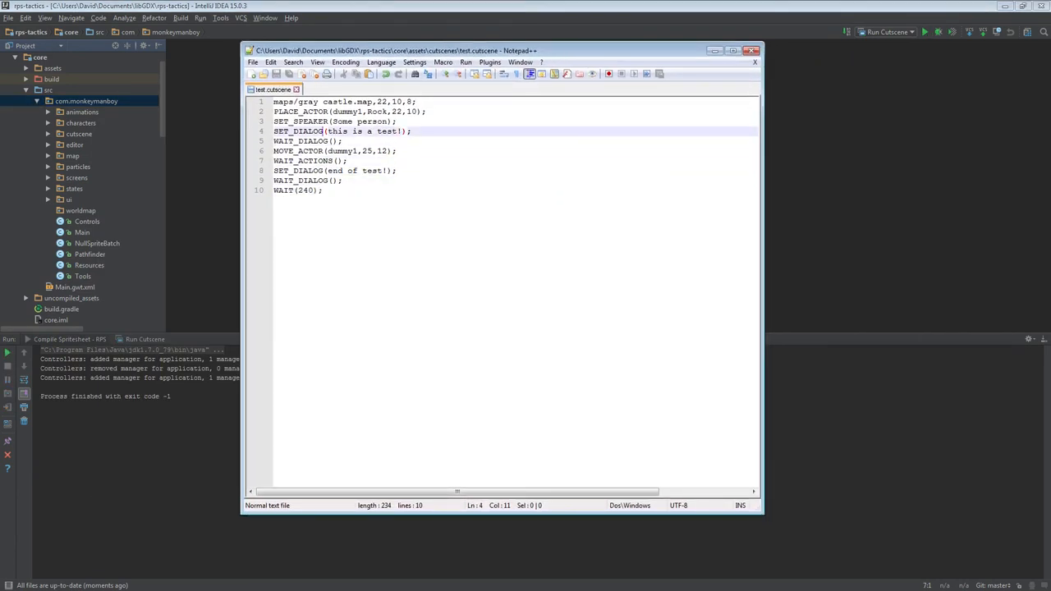
left_click(333, 151)
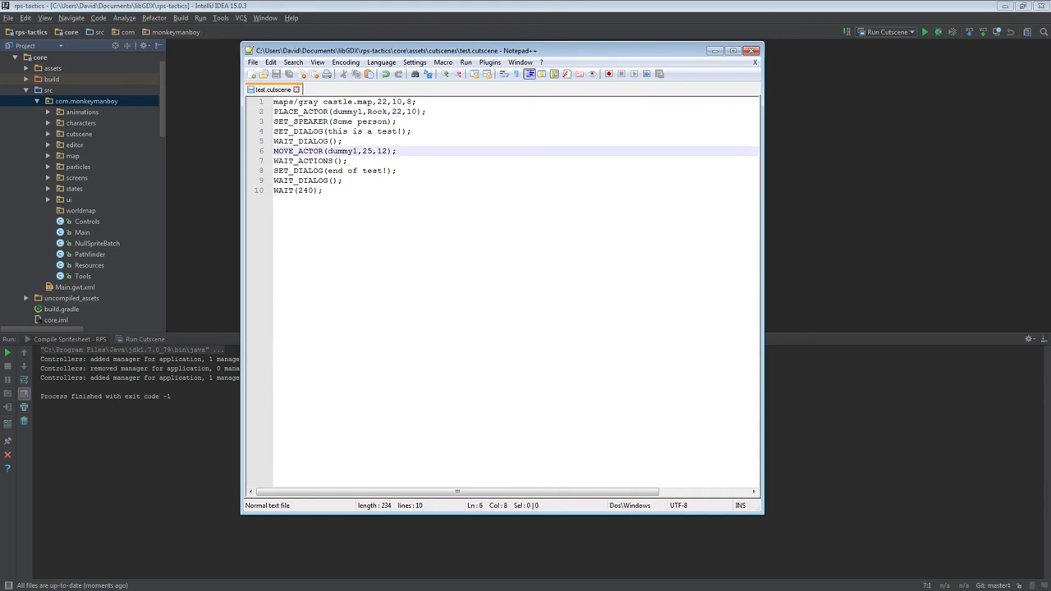
left_click(414, 101)
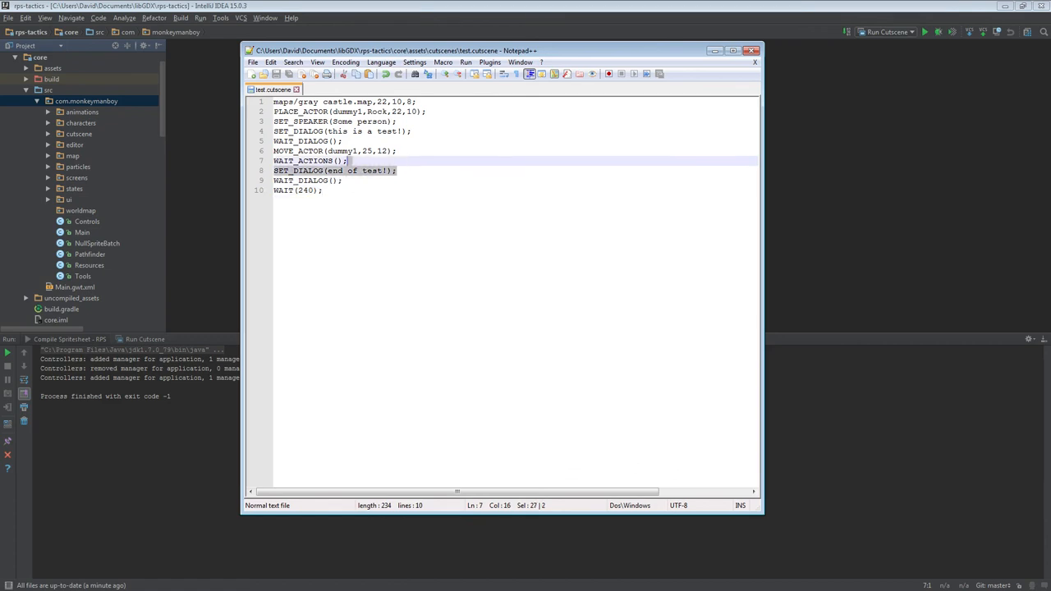
left_click(348, 160)
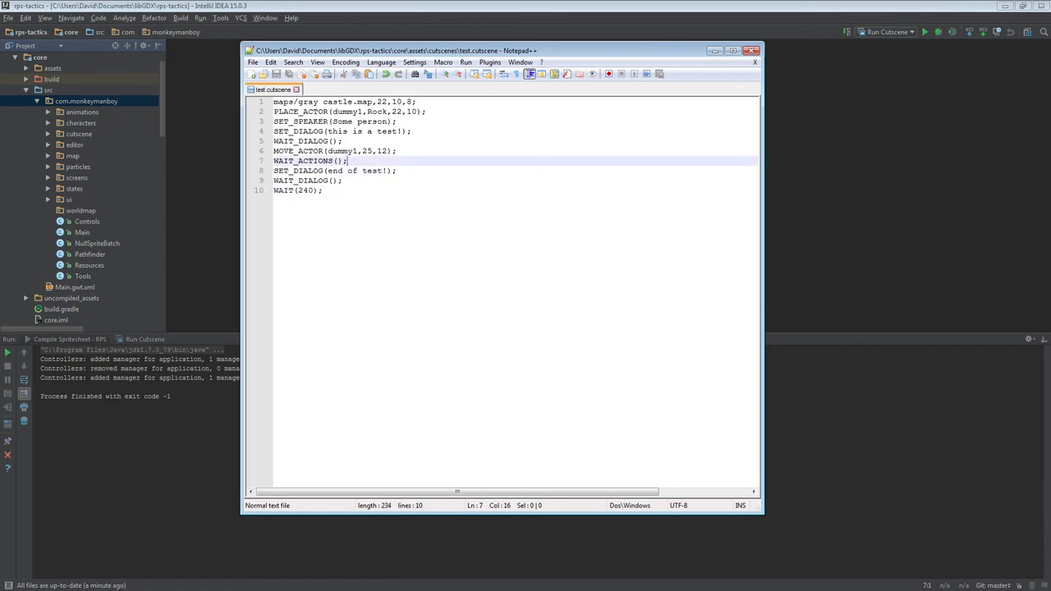